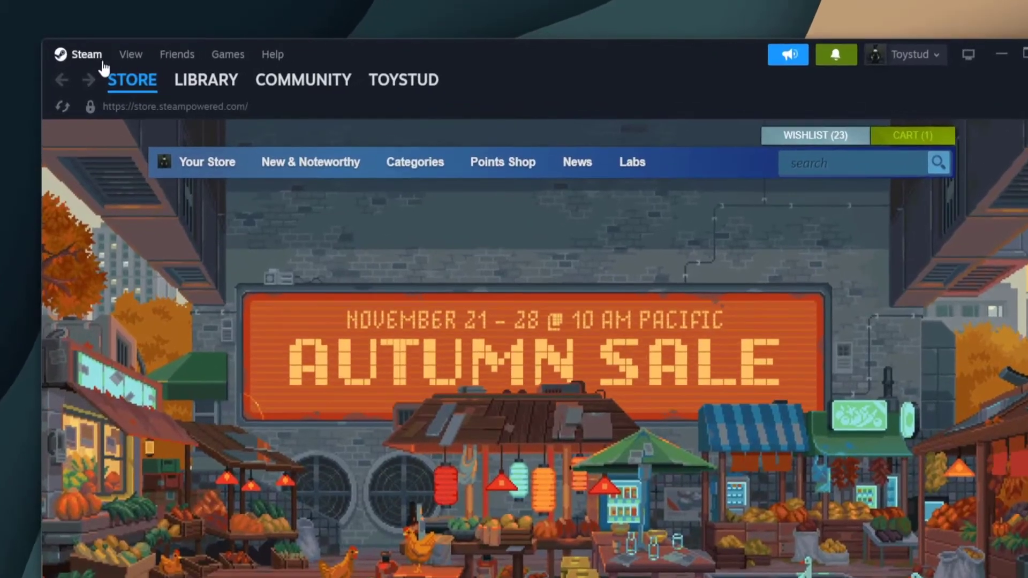
# Open the Friends & Chat window from the Friends menu, showing the disconnected friends list.
pyautogui.click(176, 55)
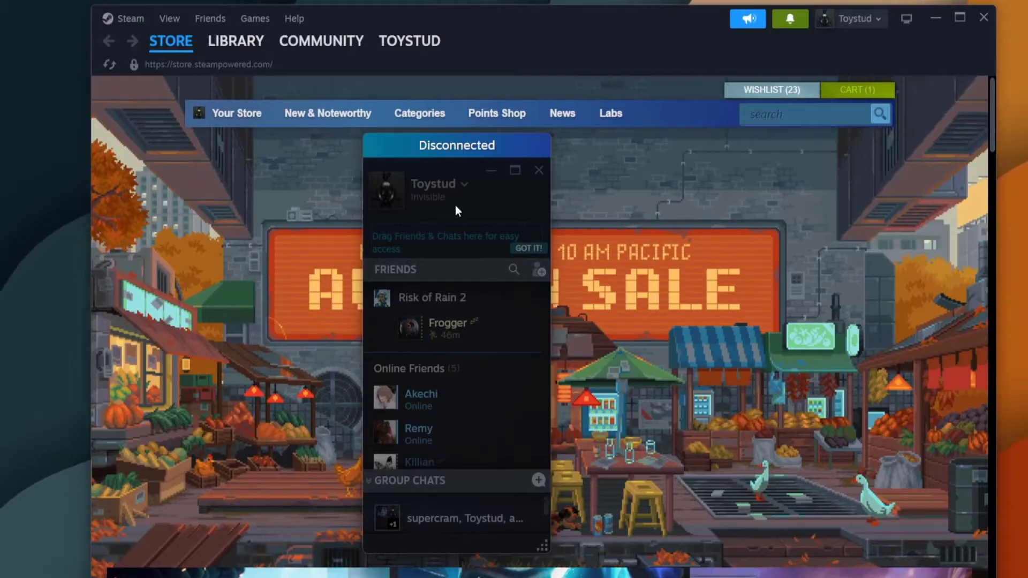
pyautogui.moveTo(432, 162)
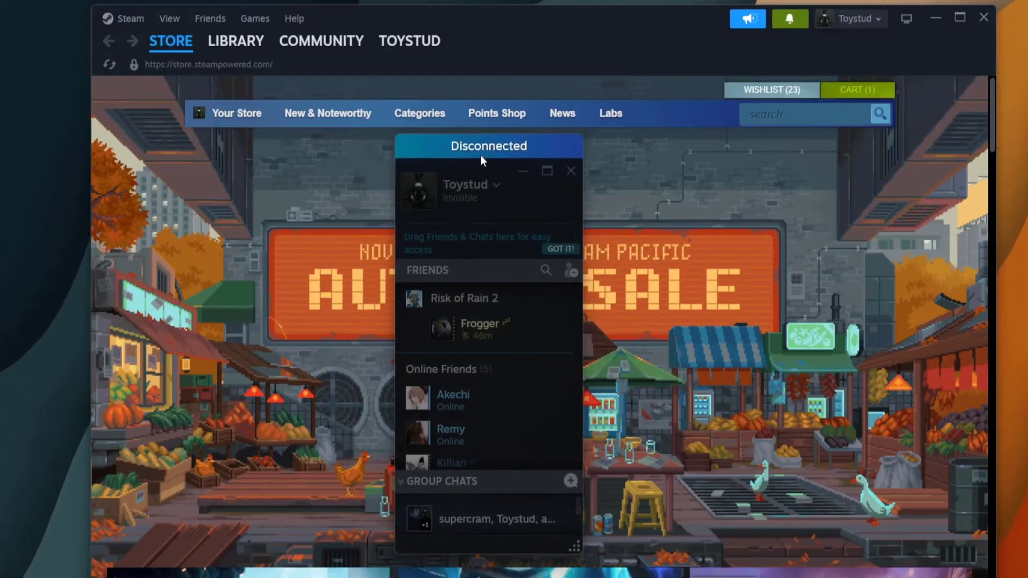
pyautogui.moveTo(580, 313)
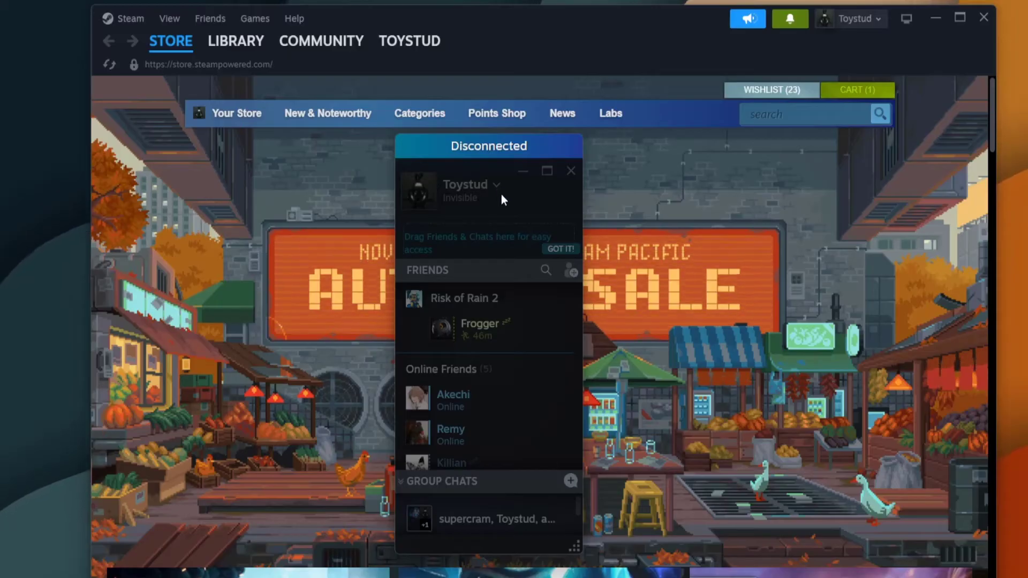
pyautogui.moveTo(560, 163)
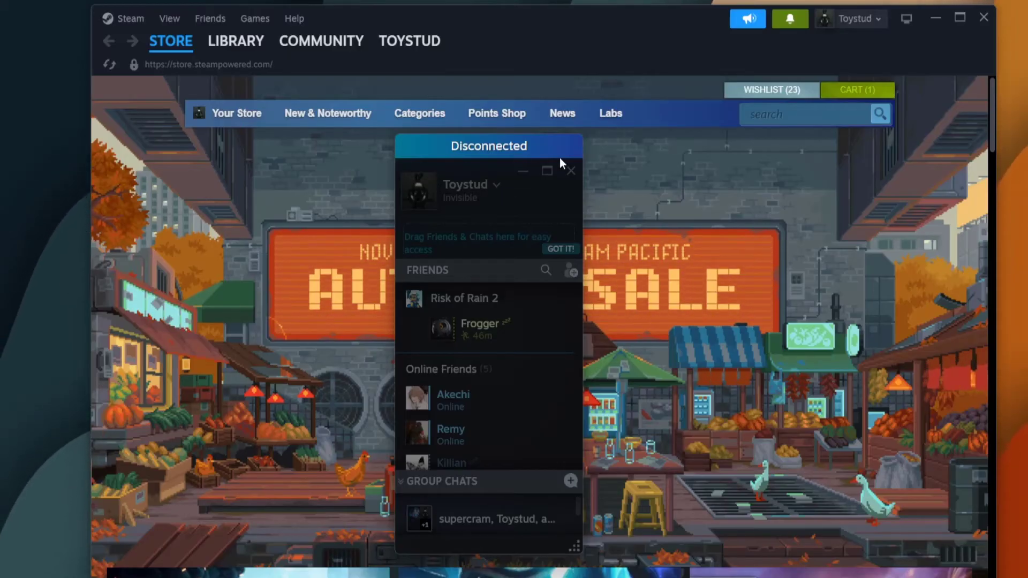
# Close the Friends & Chat window, returning to the Autumn Sale store page.
pyautogui.click(569, 170)
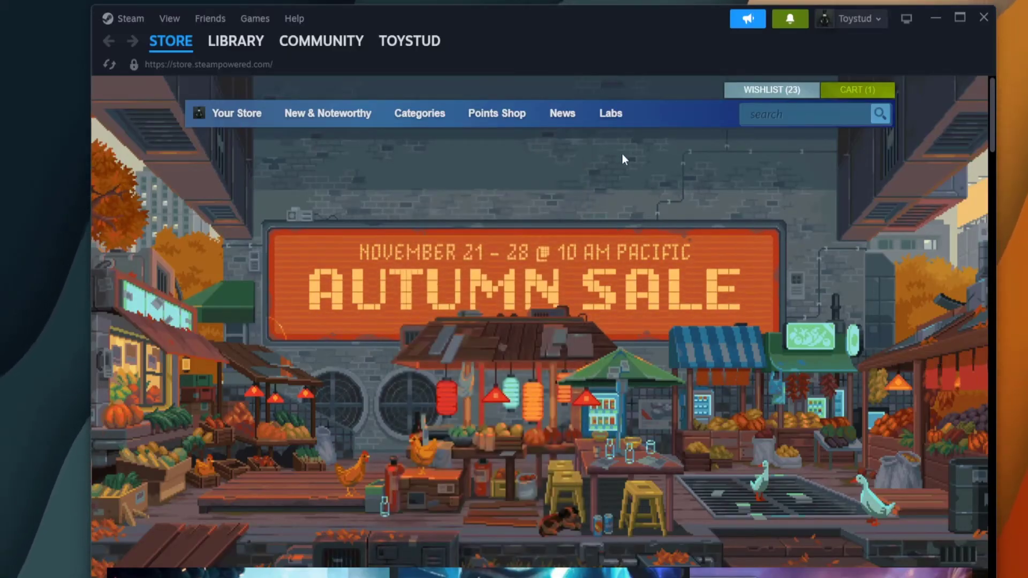
pyautogui.moveTo(598, 291)
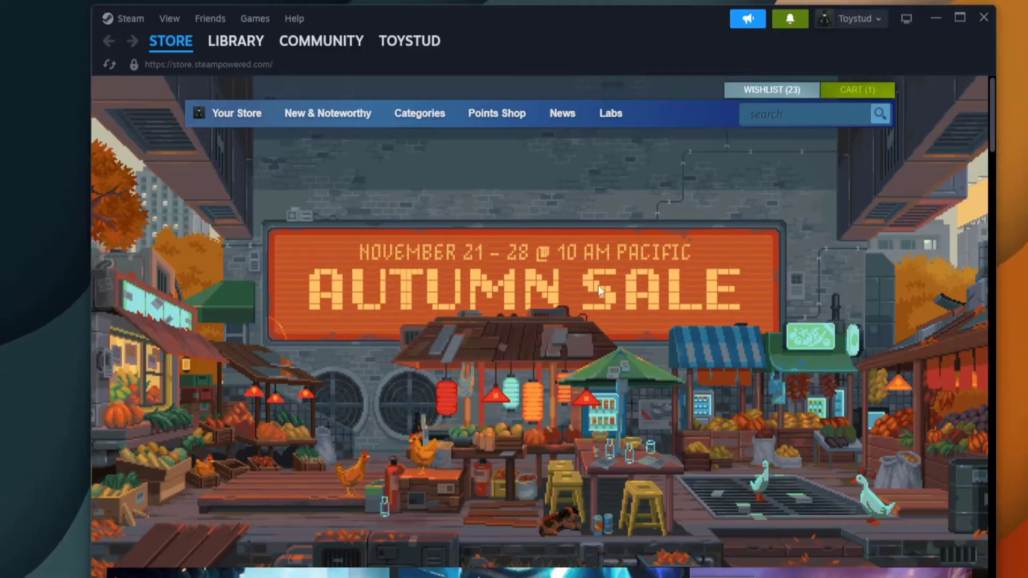
pyautogui.moveTo(587, 285)
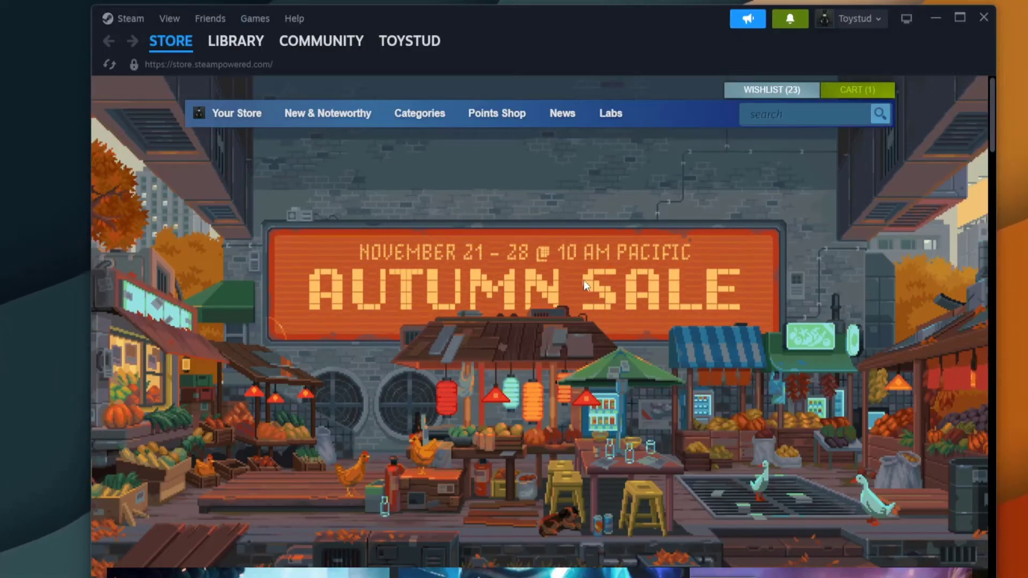
pyautogui.moveTo(129, 18)
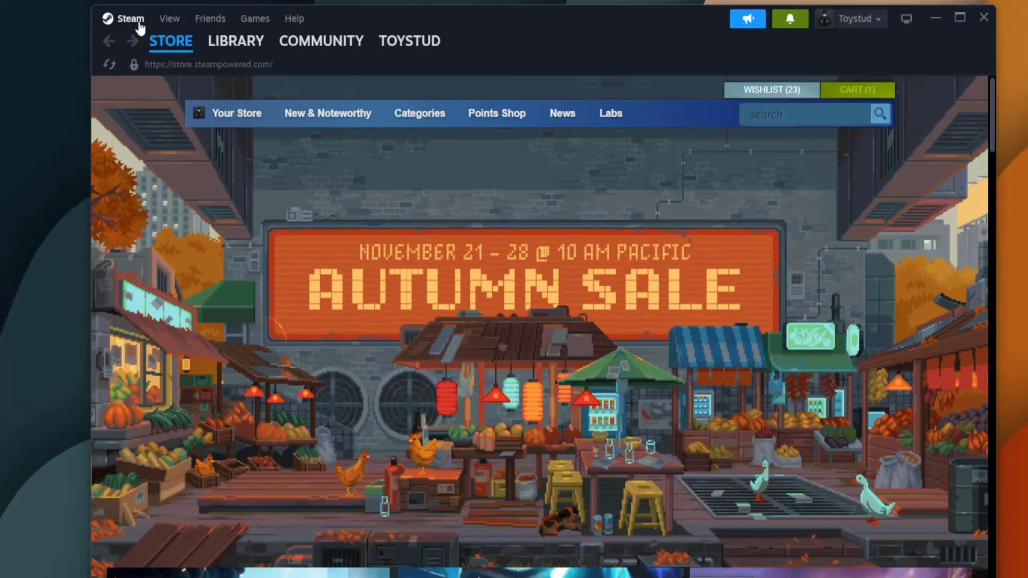
pyautogui.click(129, 19)
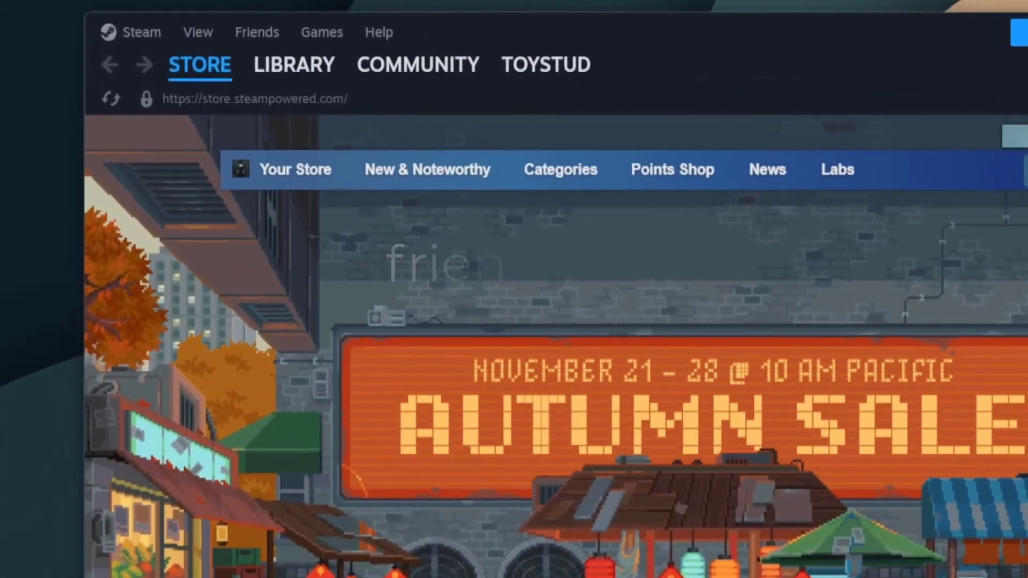
pyautogui.click(417, 64)
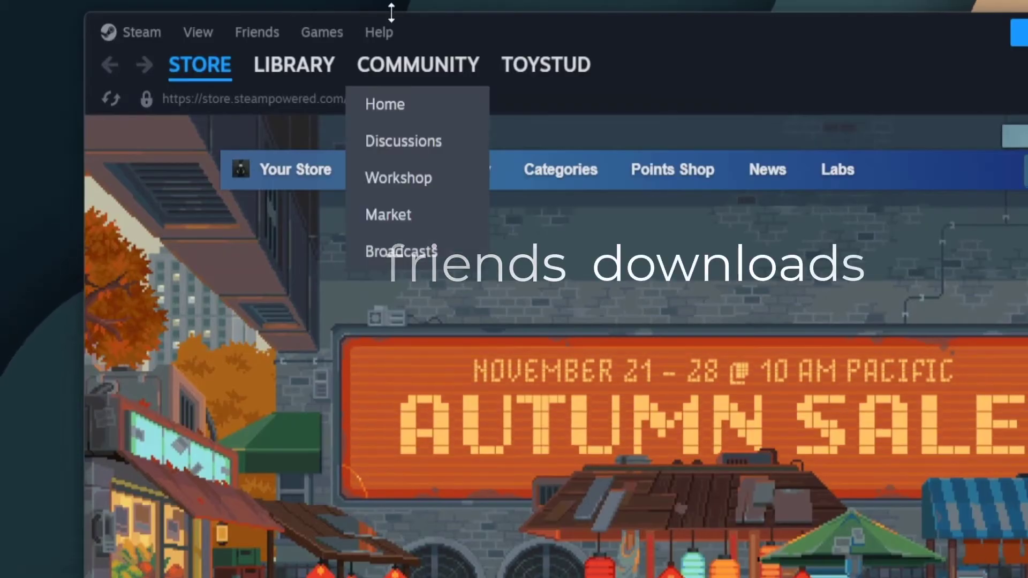